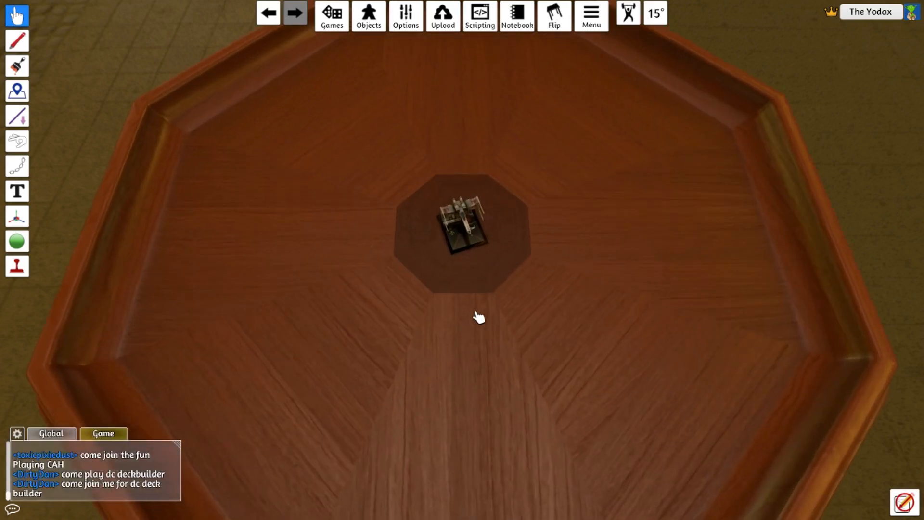
- Open the Custom model settings of the Luke Skywalker X-Wing miniature
right_click(466, 224)
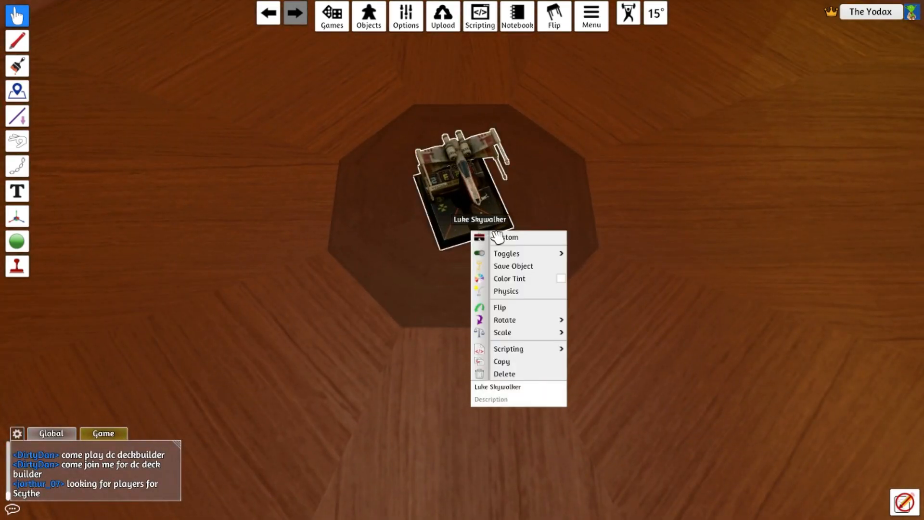
click(509, 237)
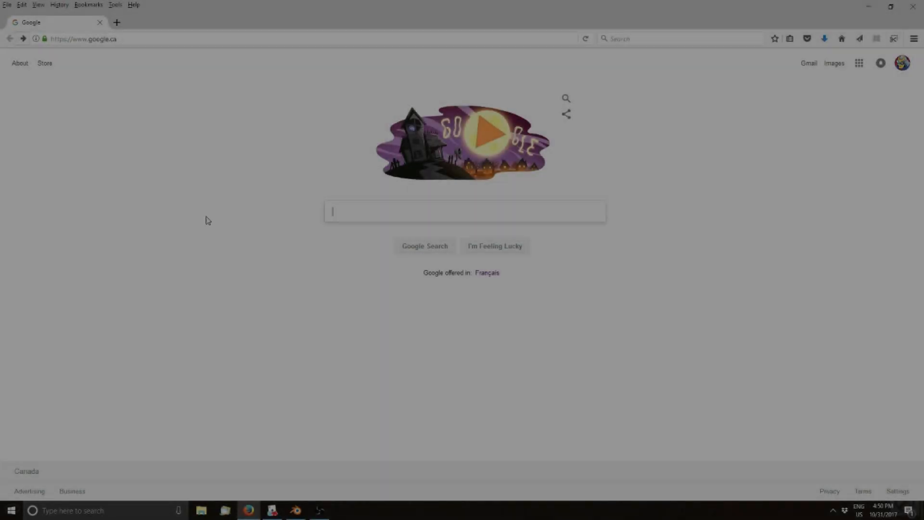
- Save the gist's raw model data page to the desktop with a .obj extension
click(82, 38)
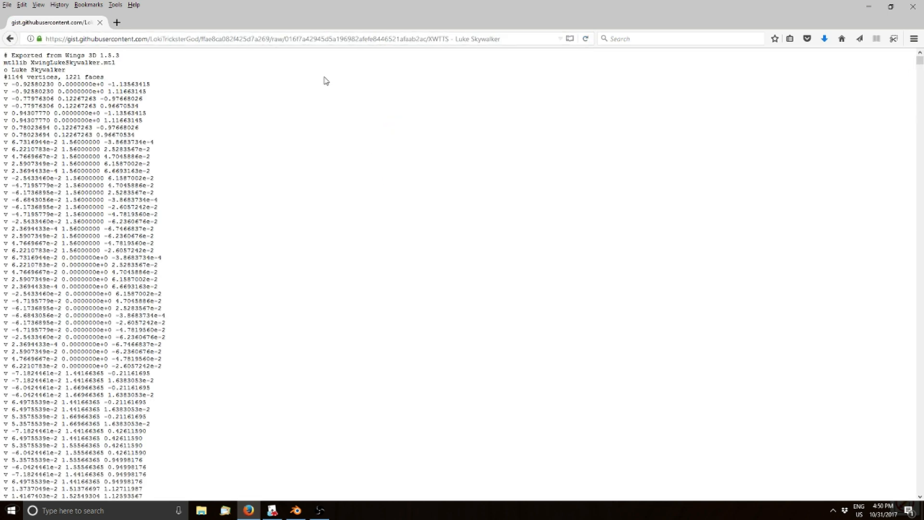
right_click(207, 163)
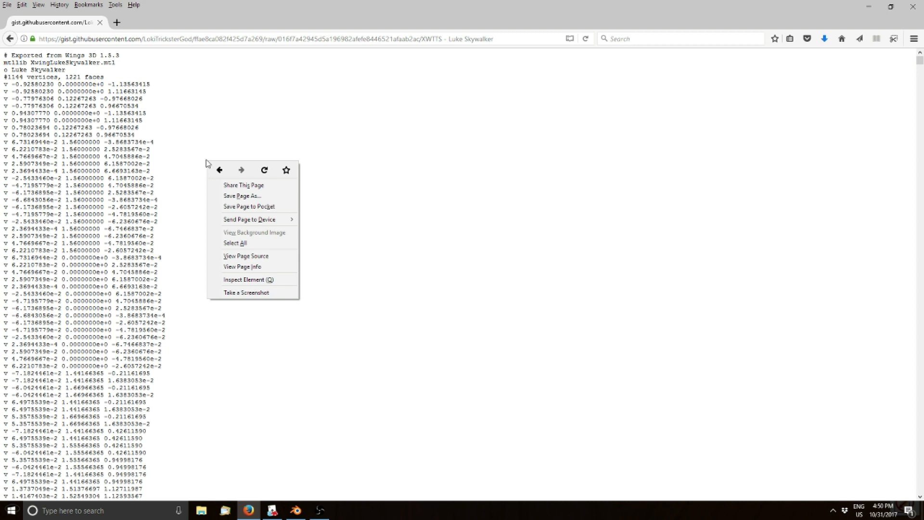
mouse_move(240, 196)
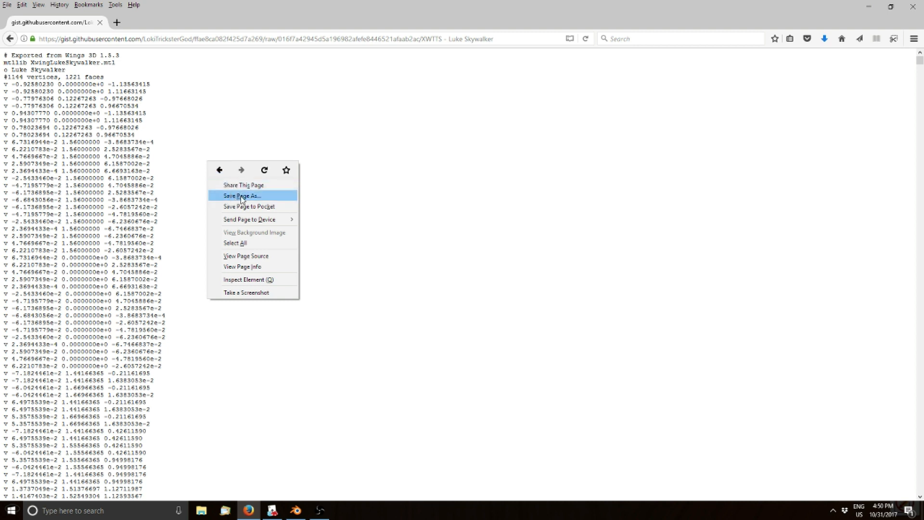
click(241, 196)
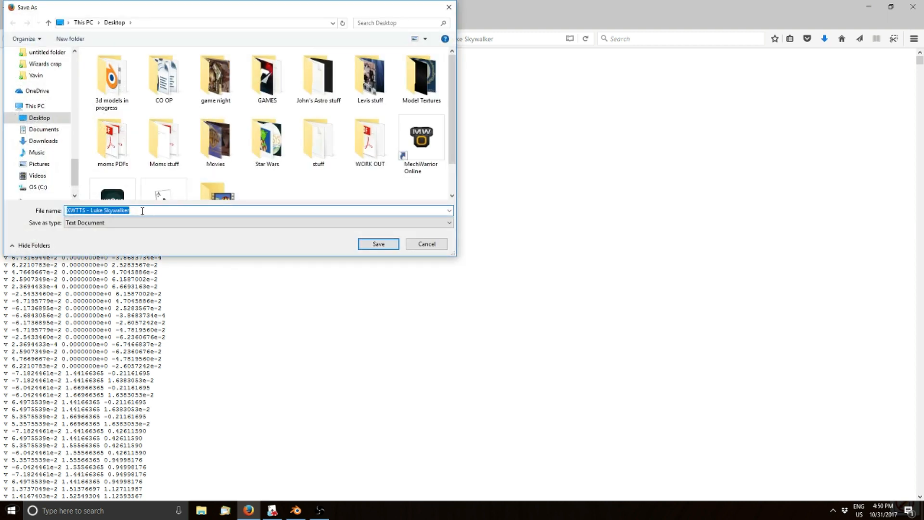
click(130, 210)
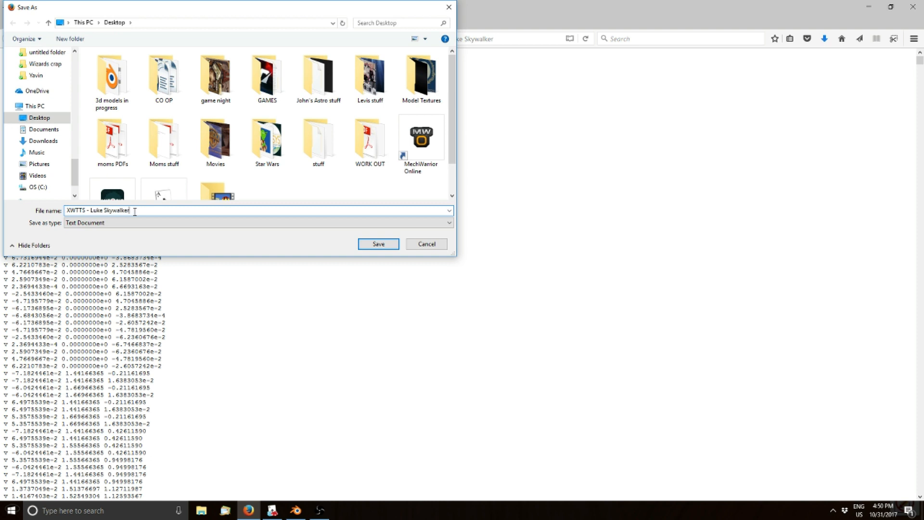
text(.obj)
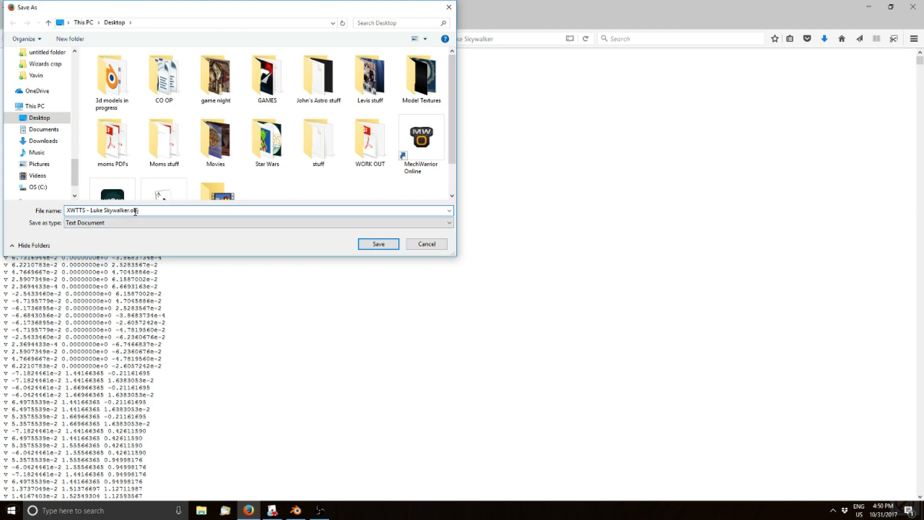
click(377, 243)
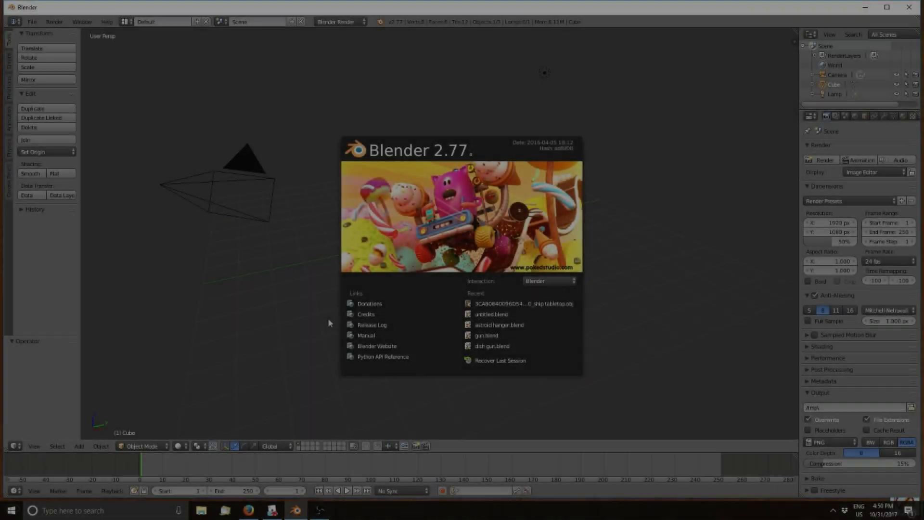
- Dismiss the splash screen, delete the default cube, camera and lamp, and show import formats
click(328, 323)
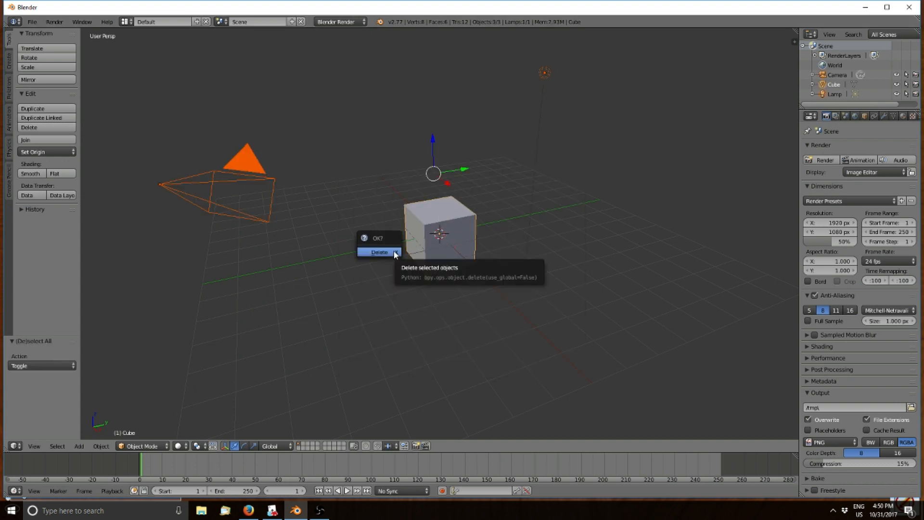
click(378, 253)
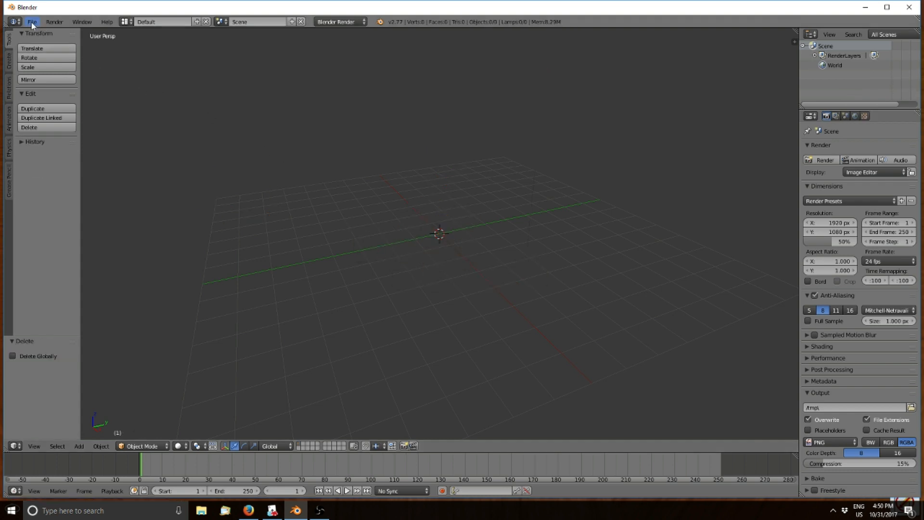
click(32, 21)
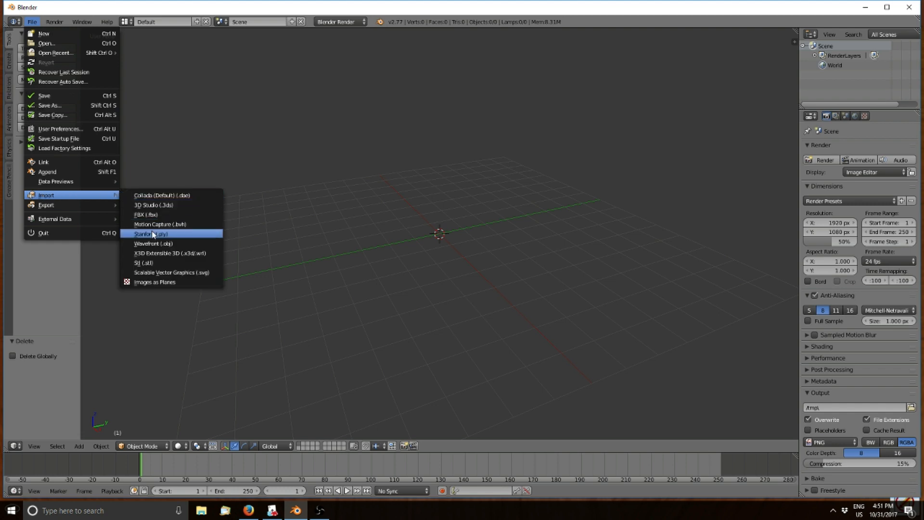
mouse_move(152, 244)
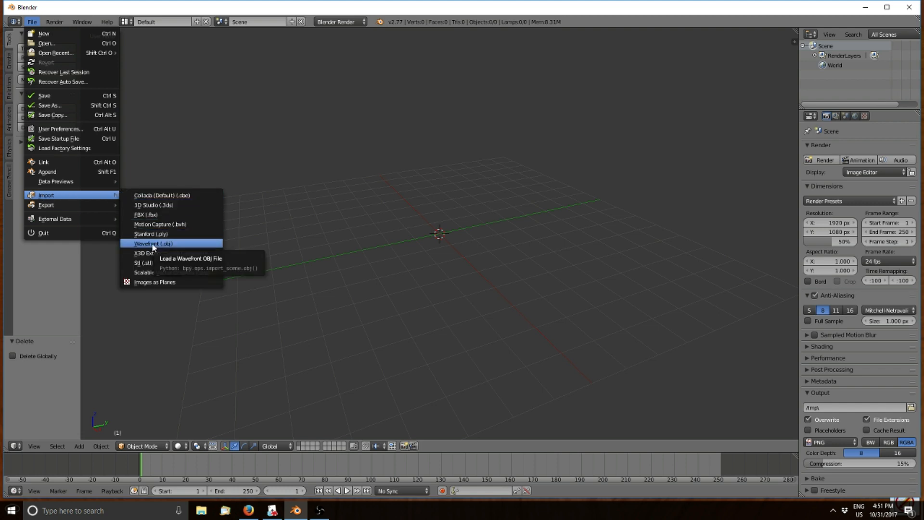
- Import XWTTS - Luke Skywalker.obj from the Desktop as a Wavefront OBJ
click(152, 243)
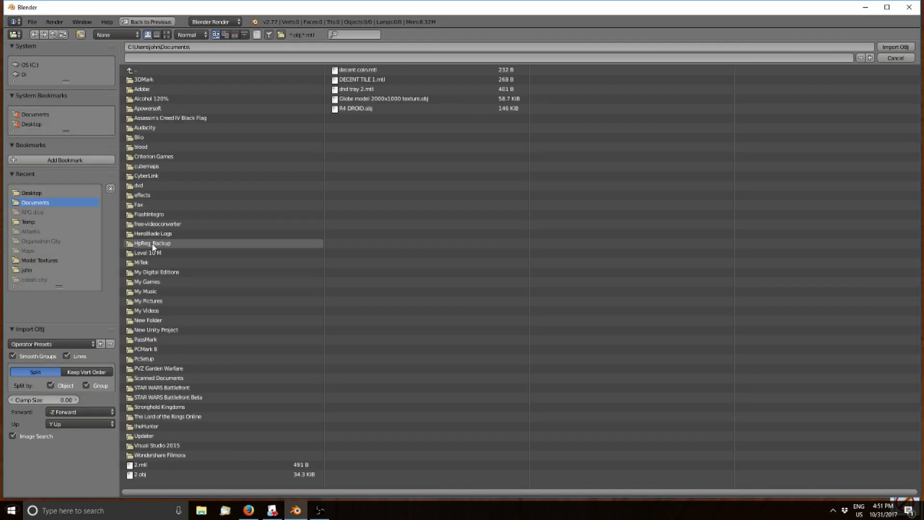
click(32, 192)
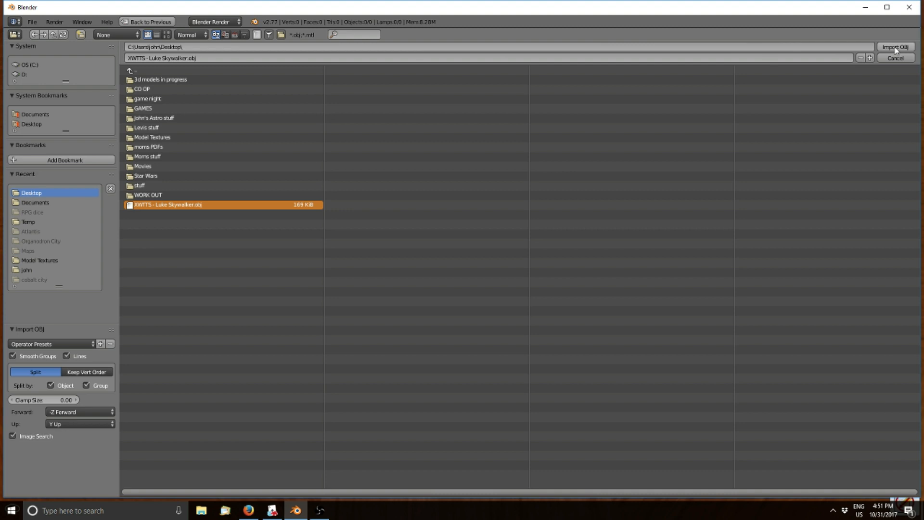
click(896, 47)
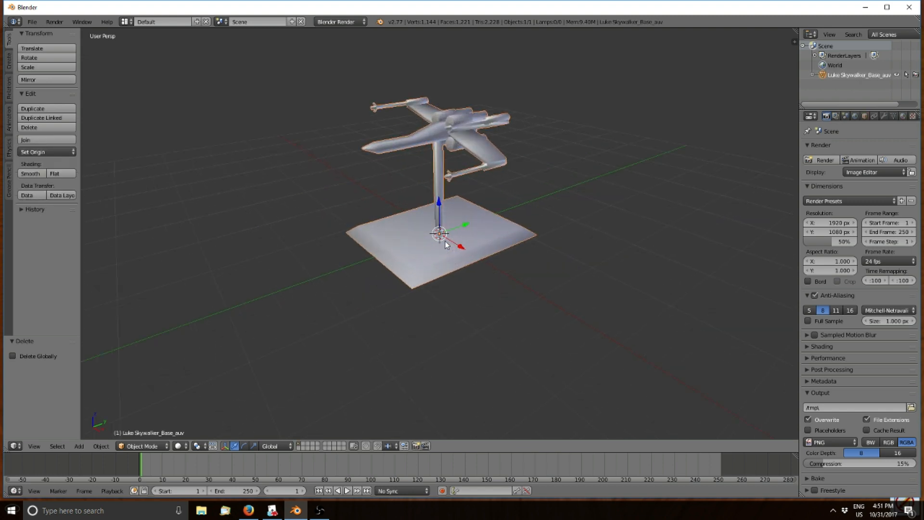
mouse_move(356, 254)
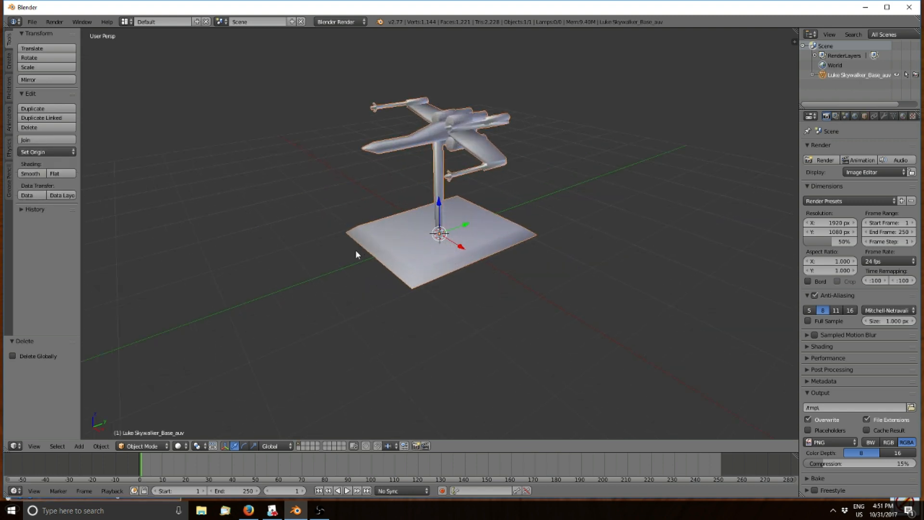
- Enter Edit Mode and delete the flat base vertices under the X-Wing
key(Tab)
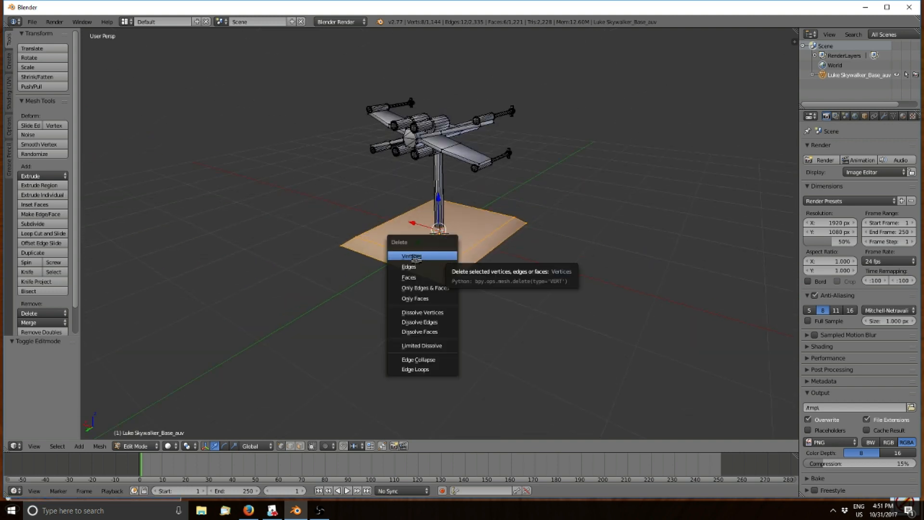
click(412, 256)
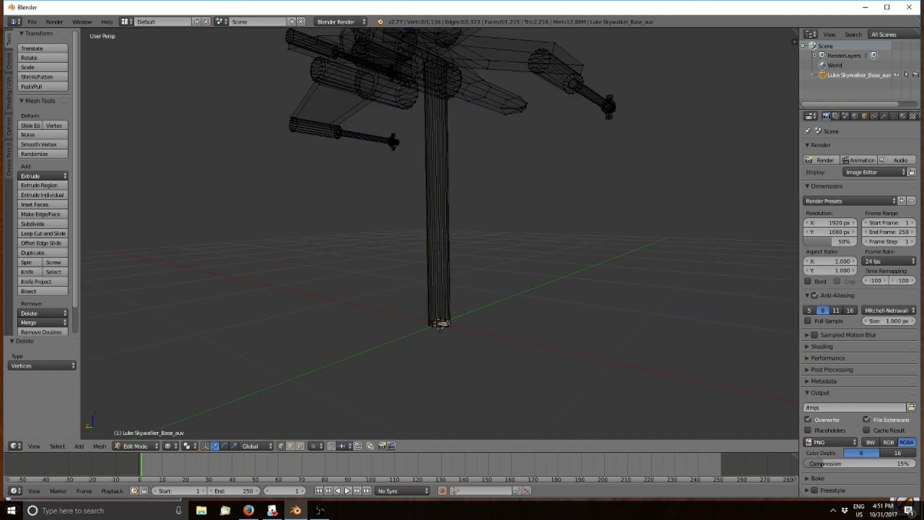
- Select the support peg's vertices and delete them
click(441, 323)
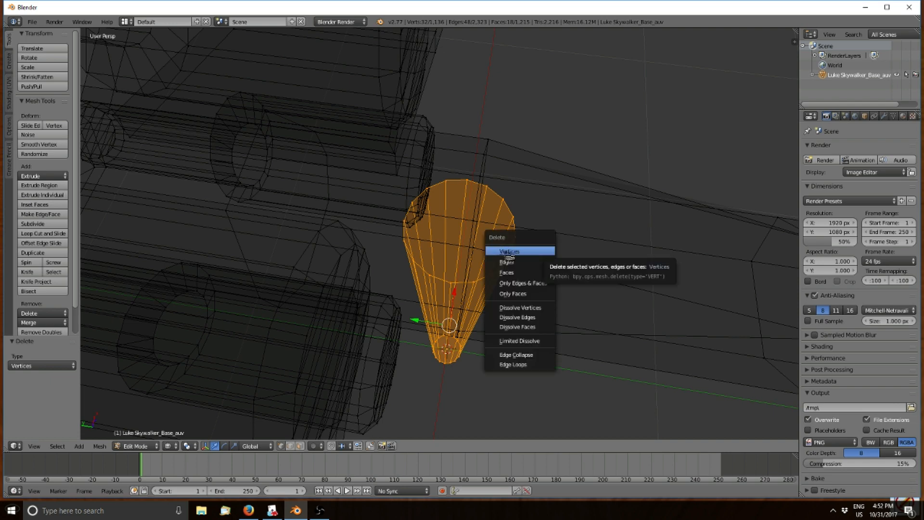
click(509, 251)
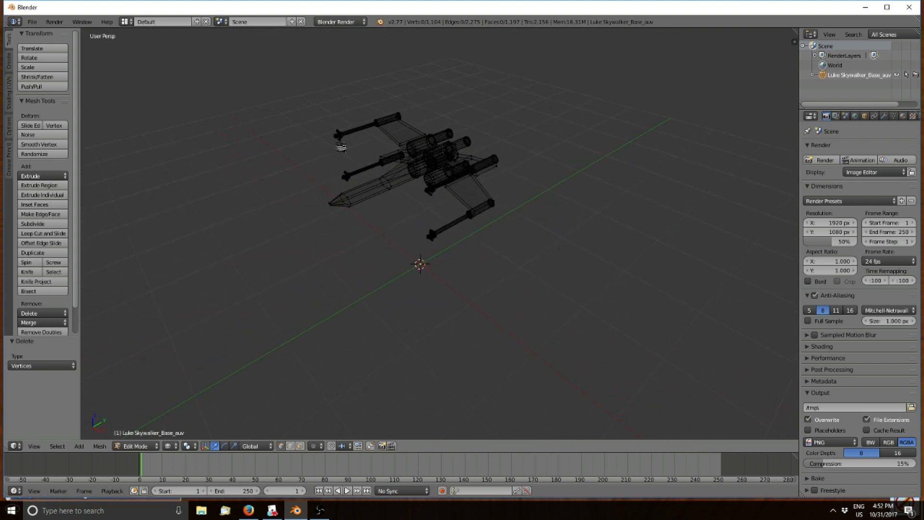
mouse_move(327, 124)
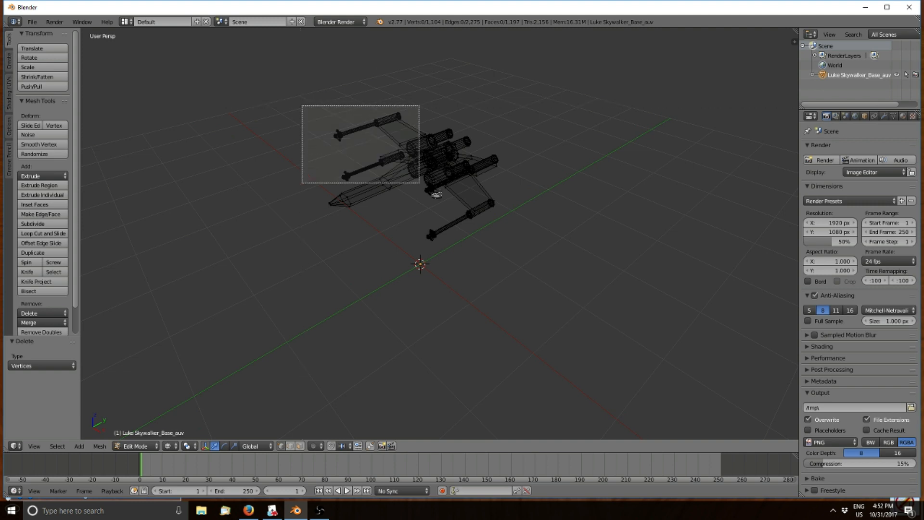
- Select the entire ship mesh and bring up the File menu's export options
key(a)
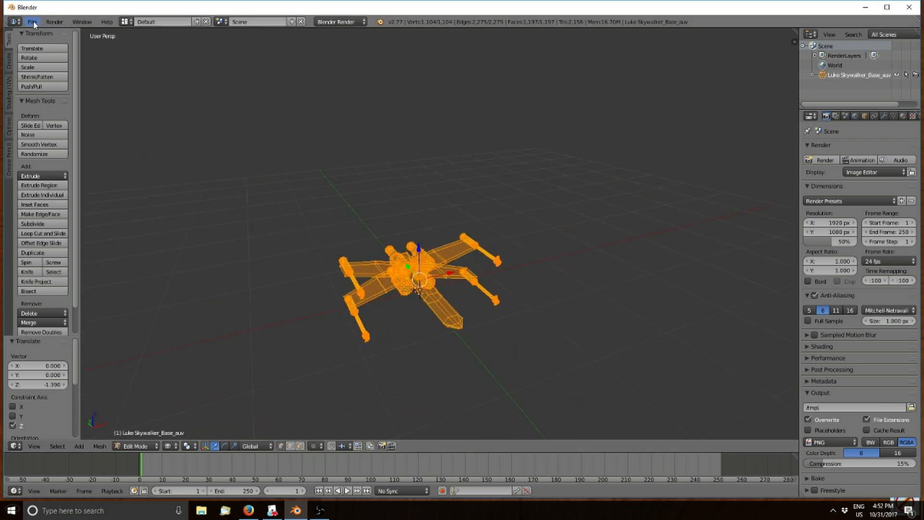
click(32, 22)
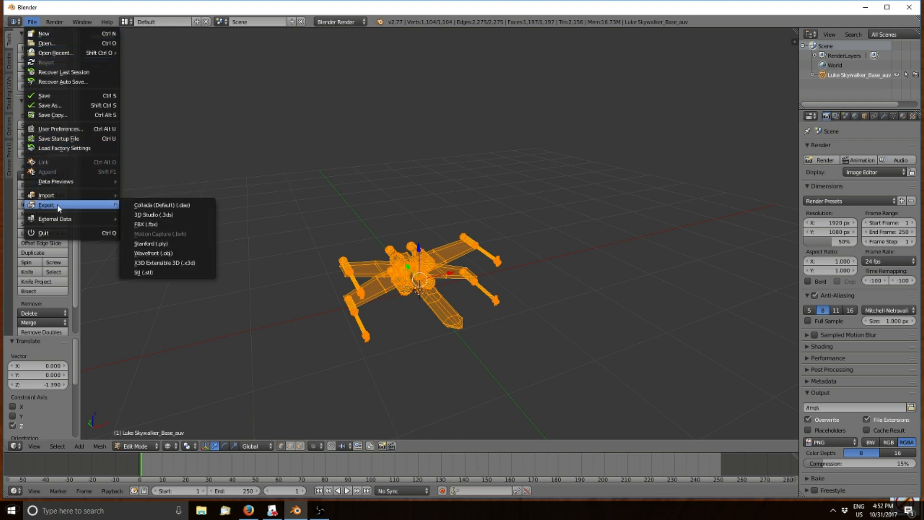
mouse_move(151, 253)
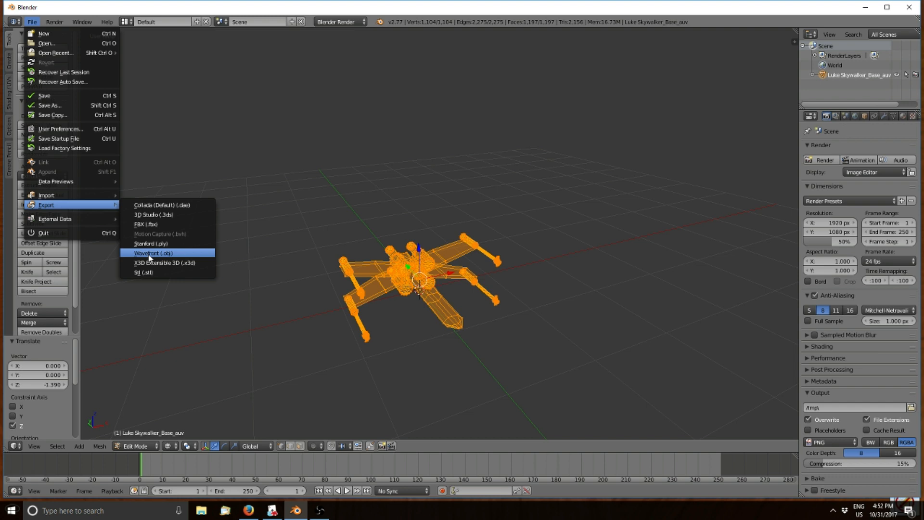
- Export the ship as Wavefront OBJ to the Desktop under the name X-Wing.obj
click(152, 253)
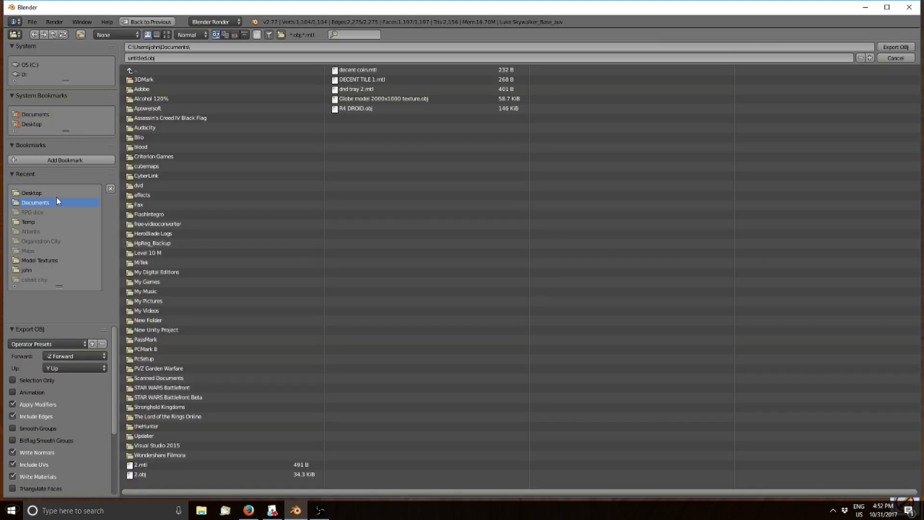
click(32, 193)
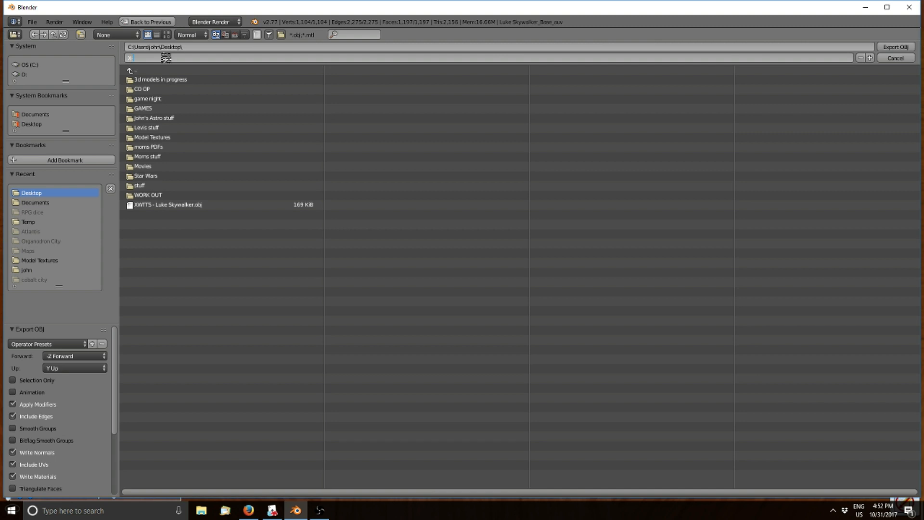
text(X-Wing.obj)
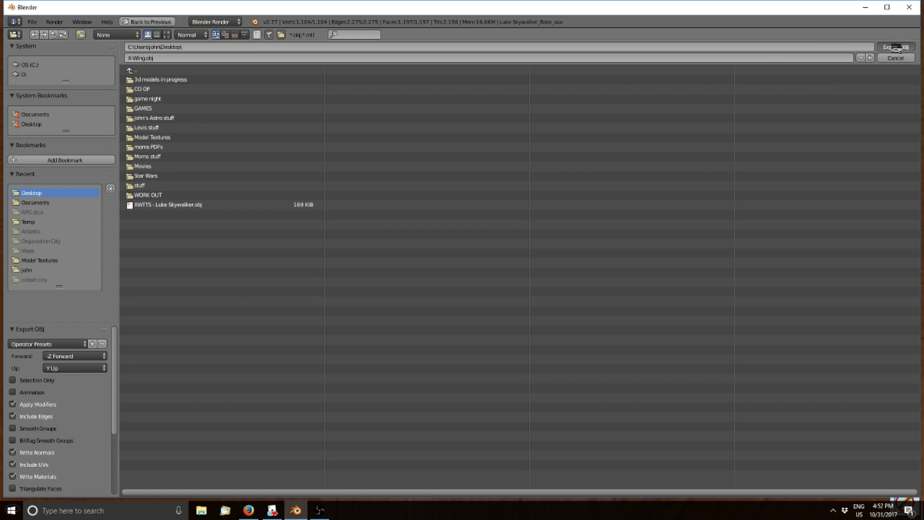
click(895, 47)
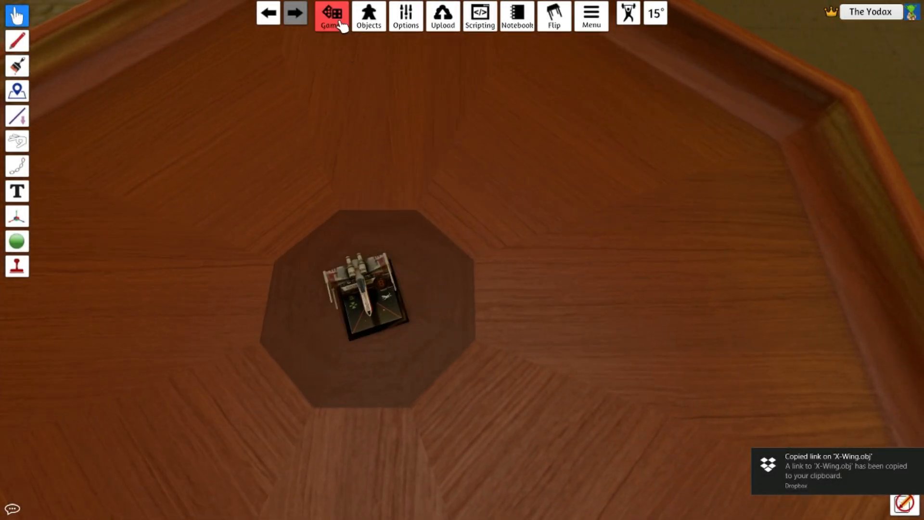
- Create a new Custom Model object from Objects > Components > Custom
click(369, 16)
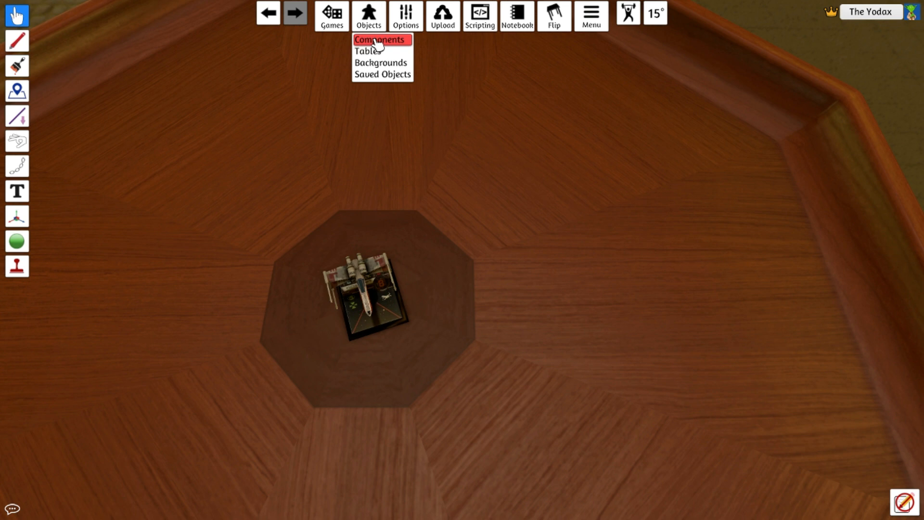
click(380, 40)
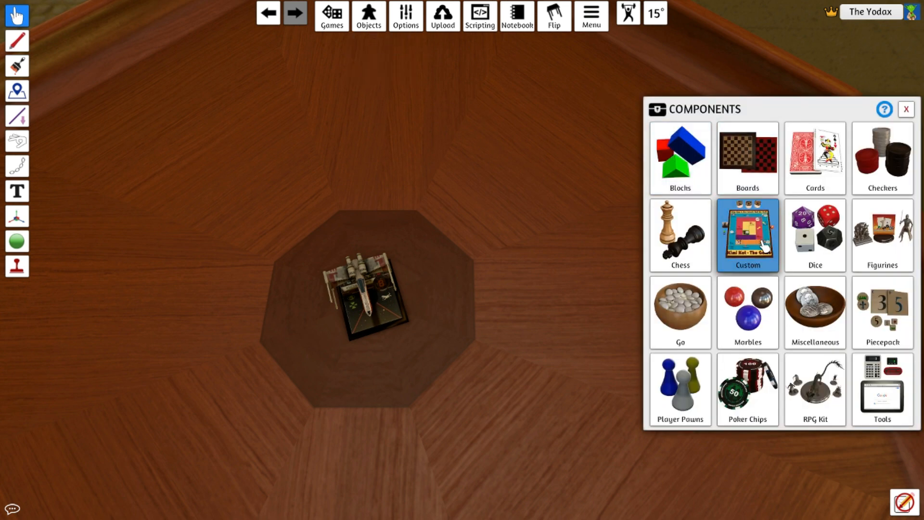
click(747, 234)
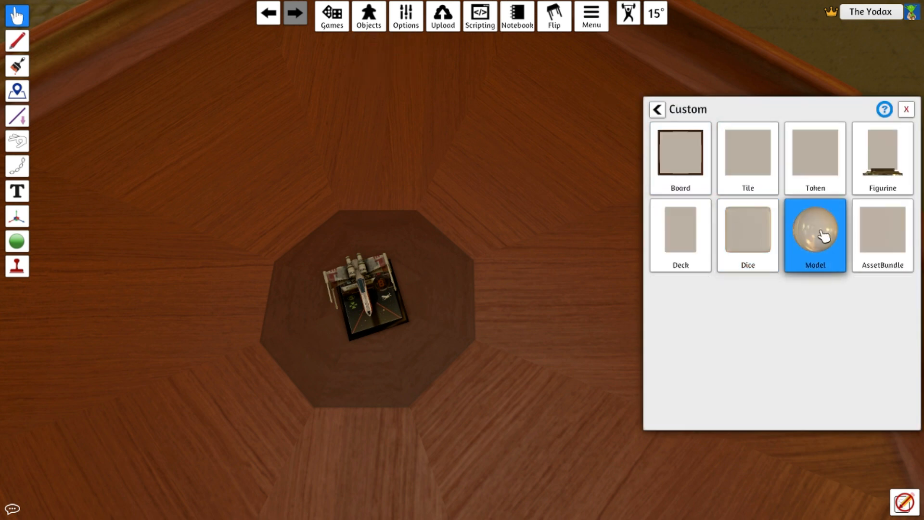
click(815, 236)
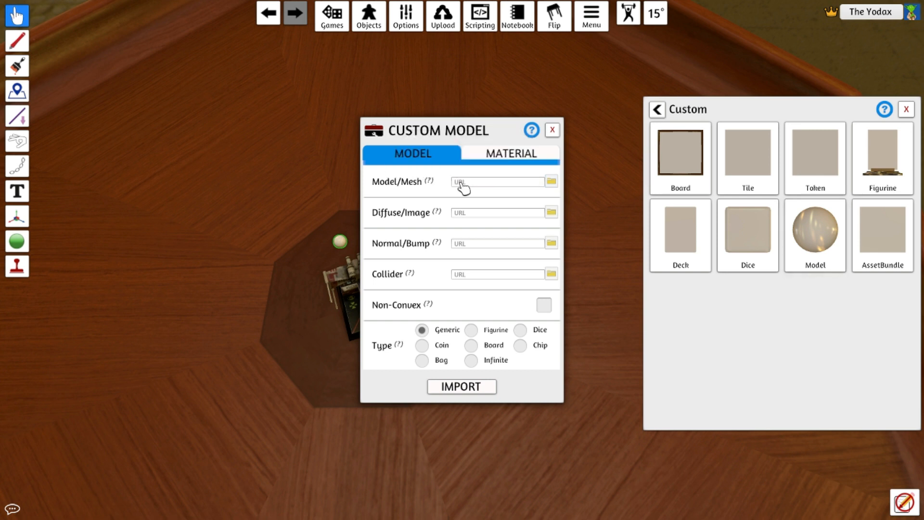
- Set the mesh link to the Dropbox X-Wing.obj URL, check Material, and import
click(496, 181)
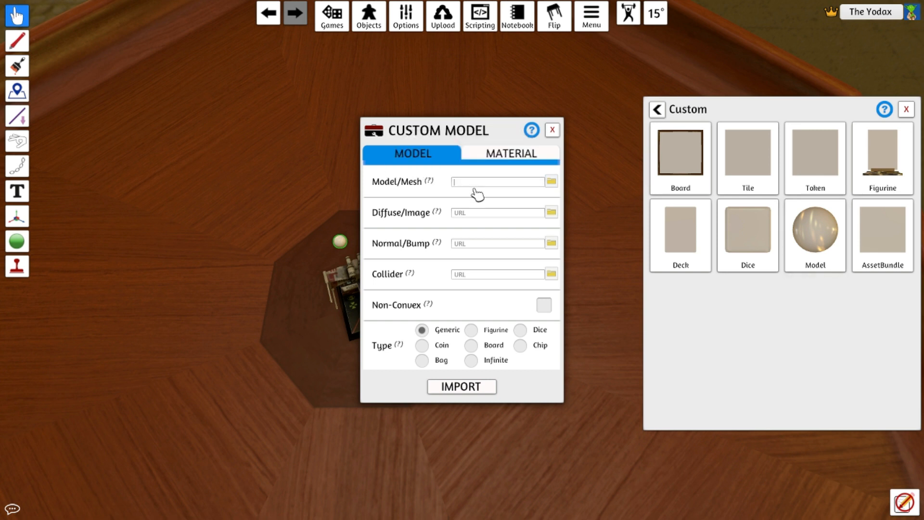
text(h3rfulumzng/X-Wing.obj?dl=1)
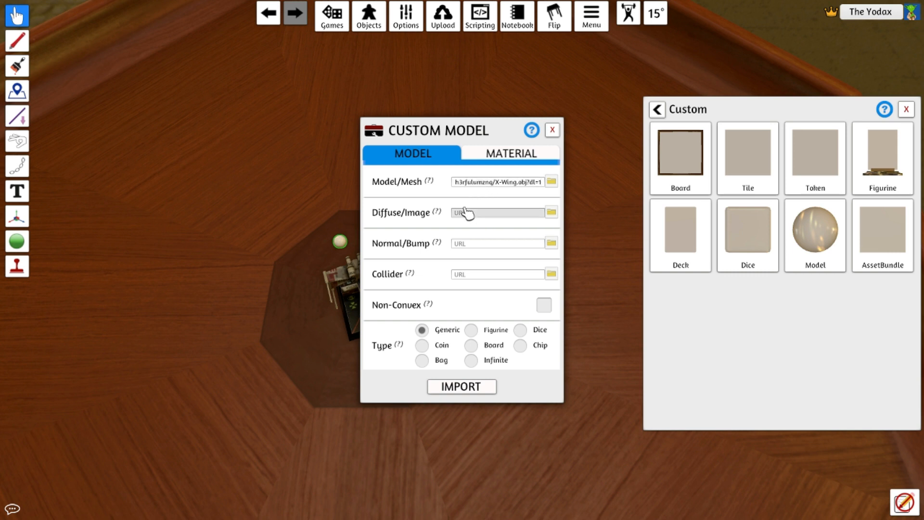
click(511, 153)
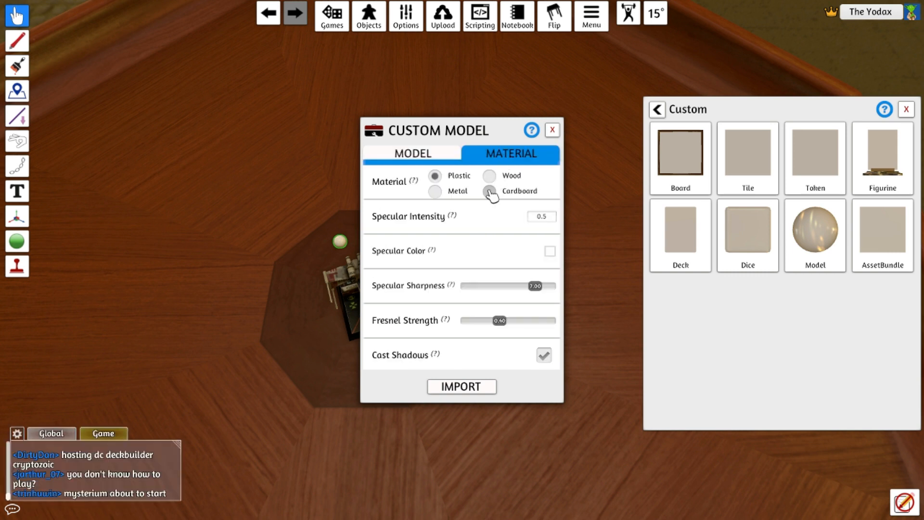
click(412, 153)
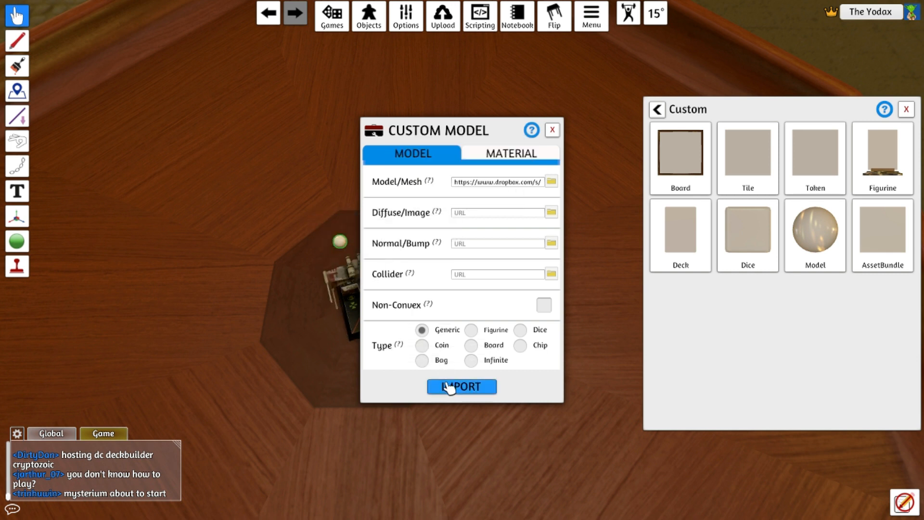
click(462, 387)
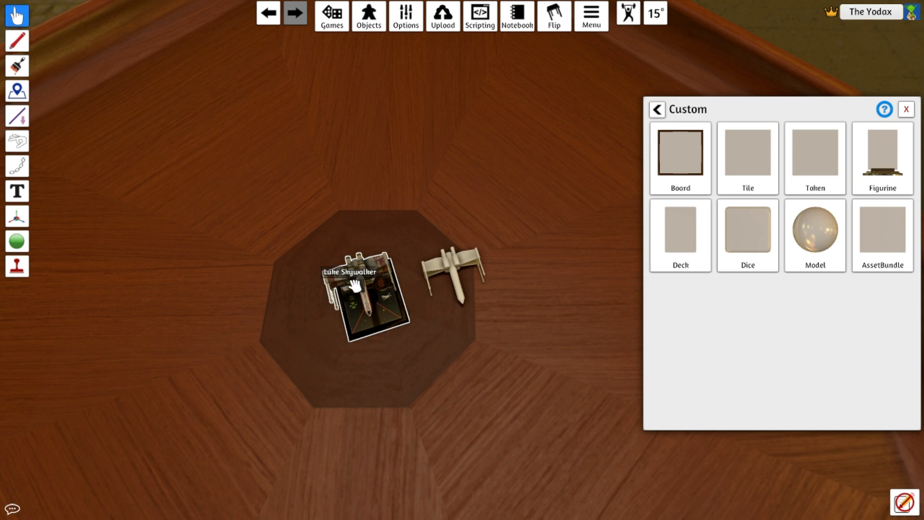
- Close the Custom panel, then view and close the Luke Skywalker miniature's model links
click(906, 109)
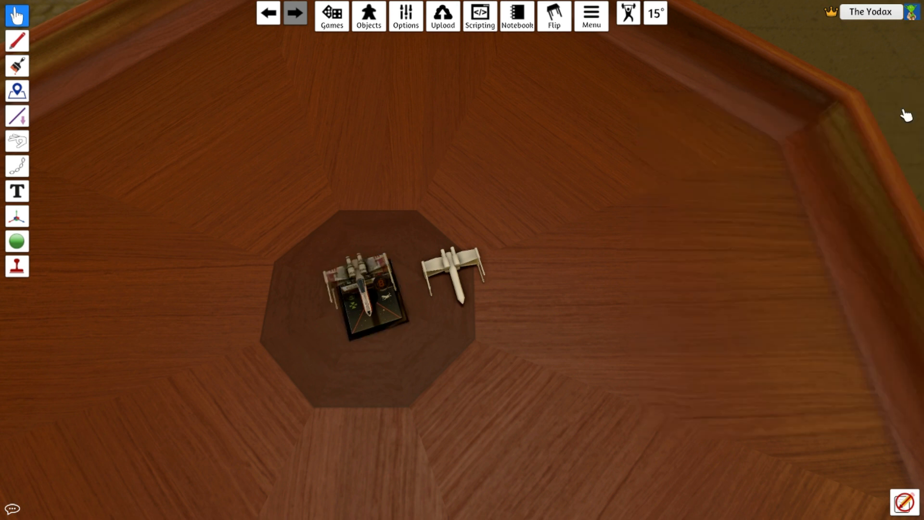
right_click(360, 274)
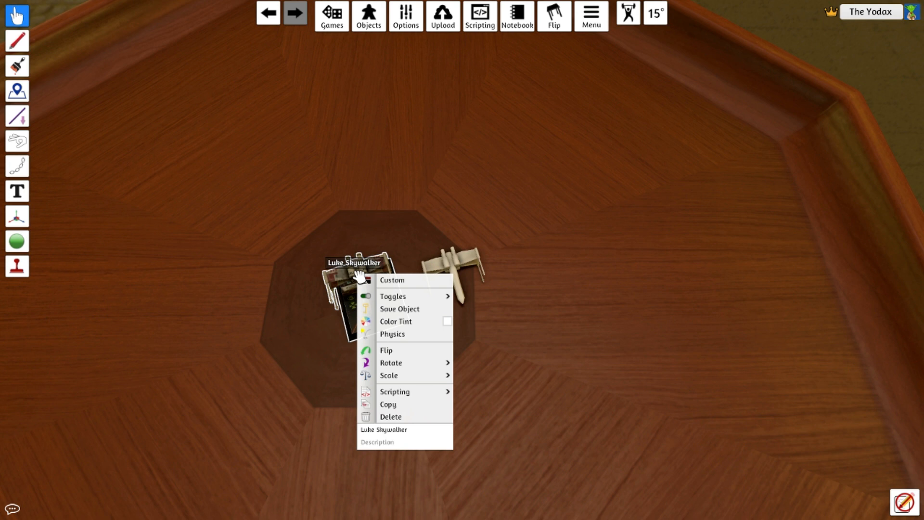
click(391, 280)
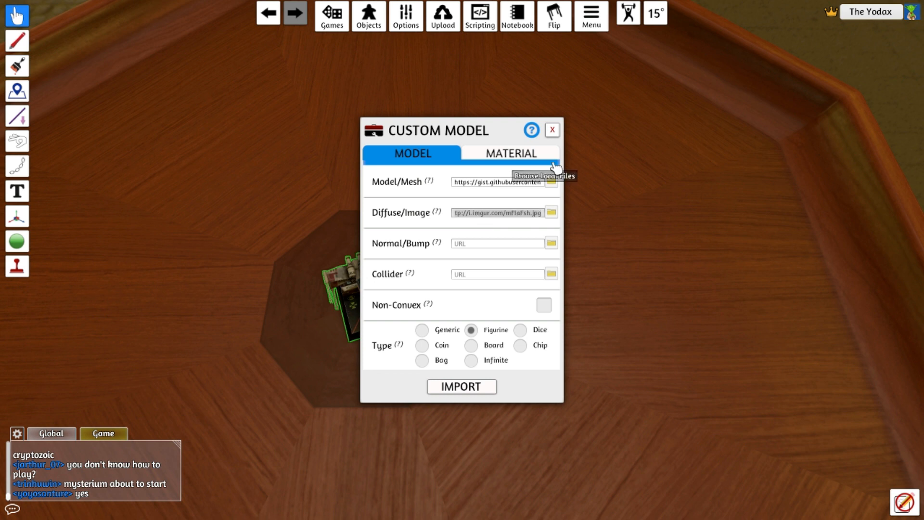
click(461, 386)
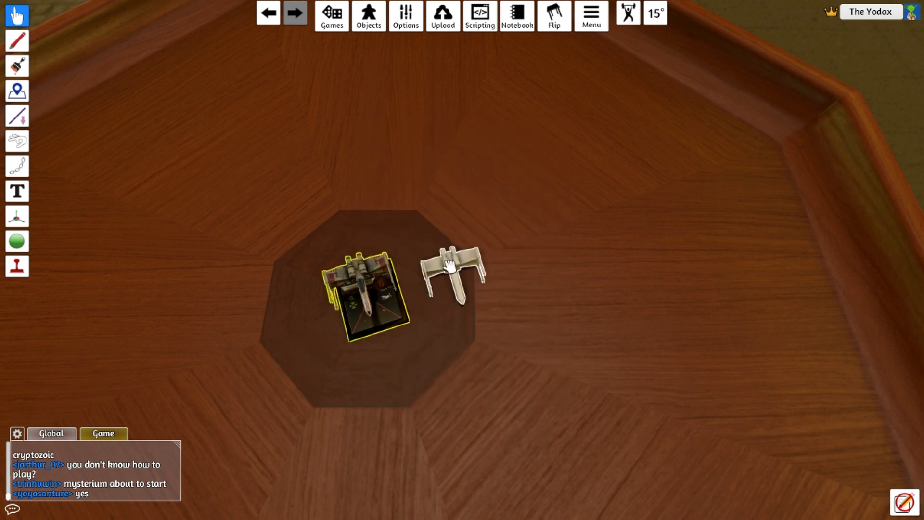
- Apply the Luke Skywalker miniature's imgur image as the Diffuse texture on the baseless X-Wing
right_click(451, 271)
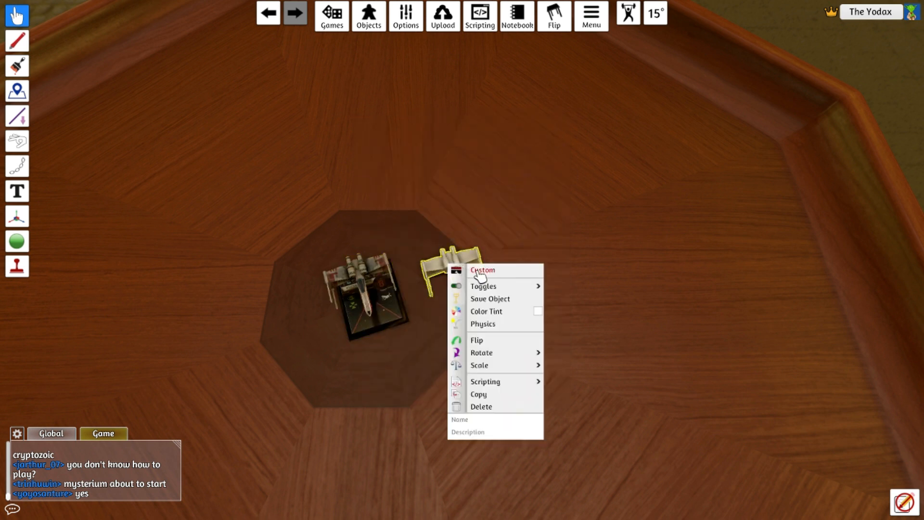
click(482, 270)
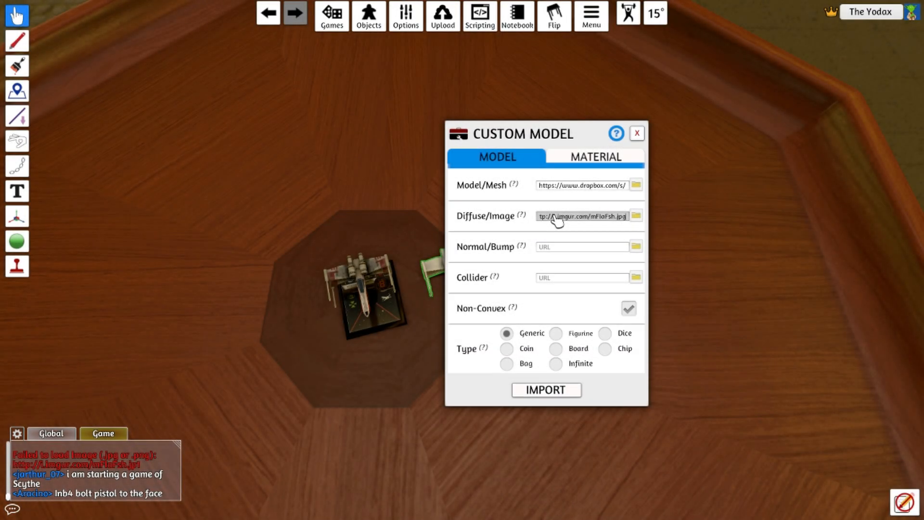
click(628, 308)
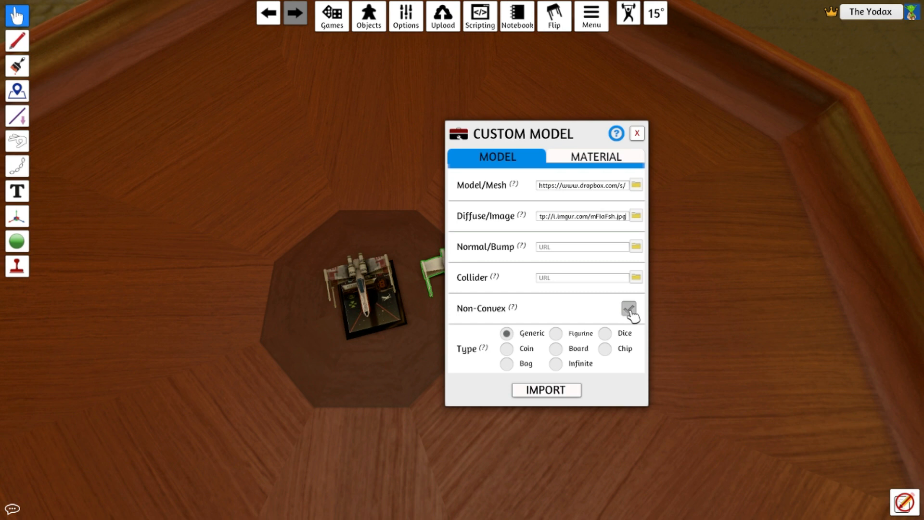
click(546, 389)
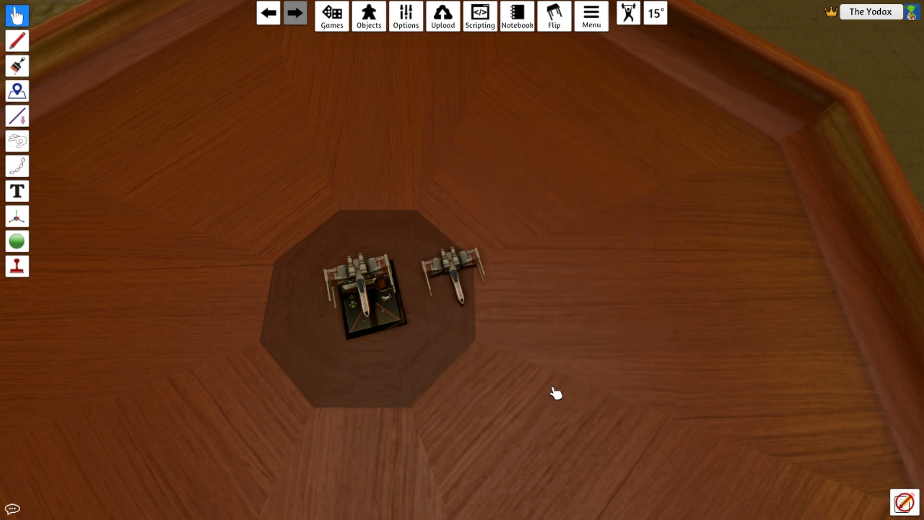